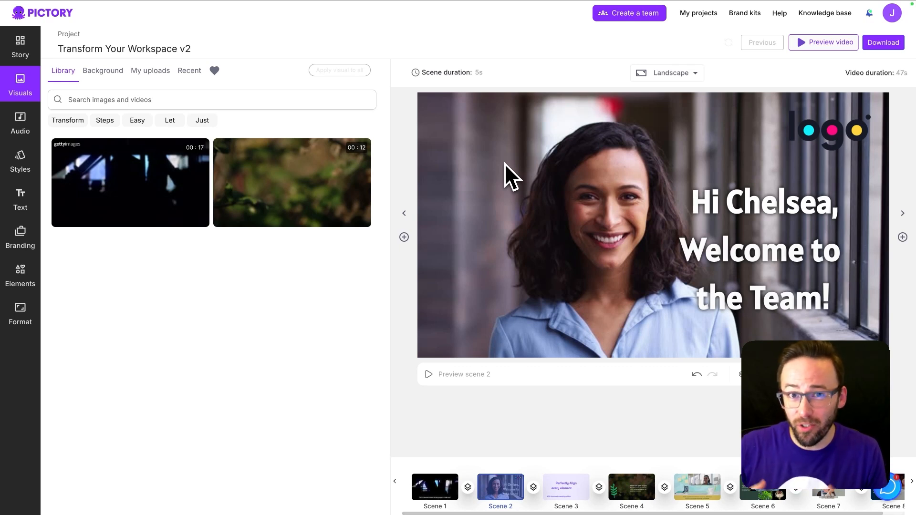
mouse_move(590, 196)
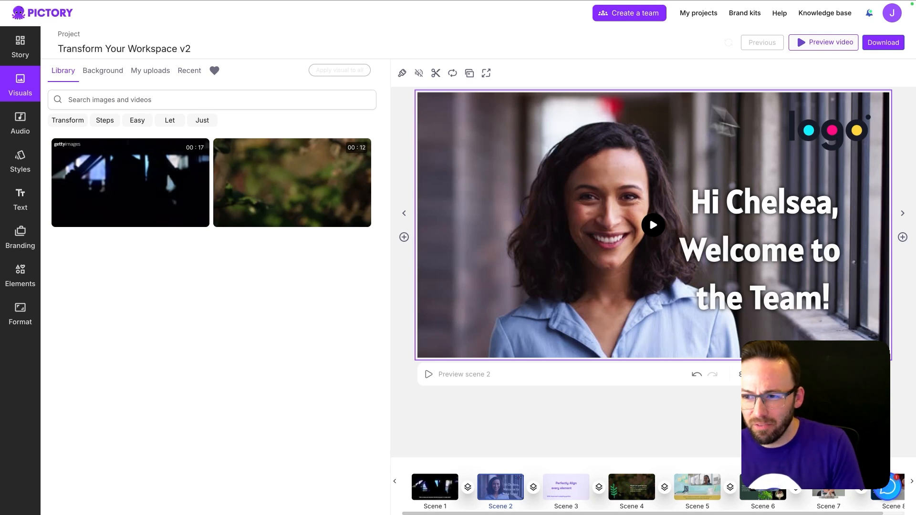
mouse_move(519, 259)
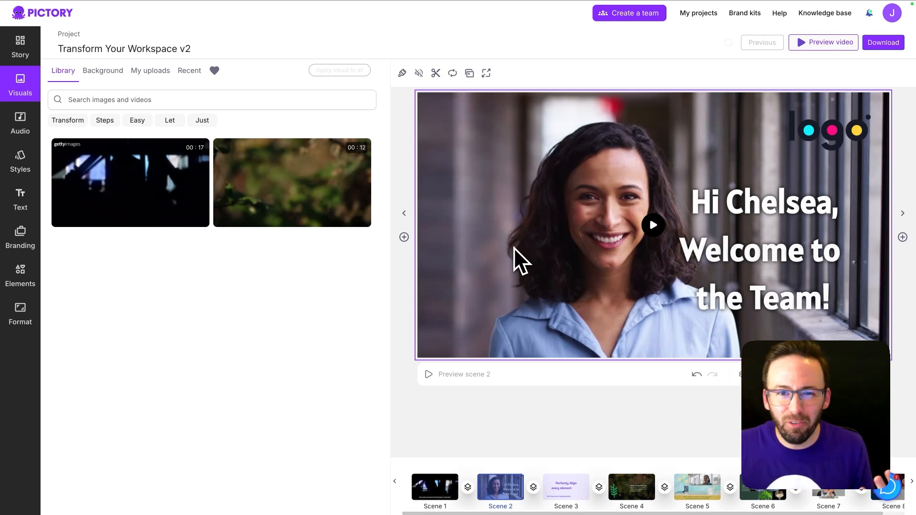
mouse_move(511, 151)
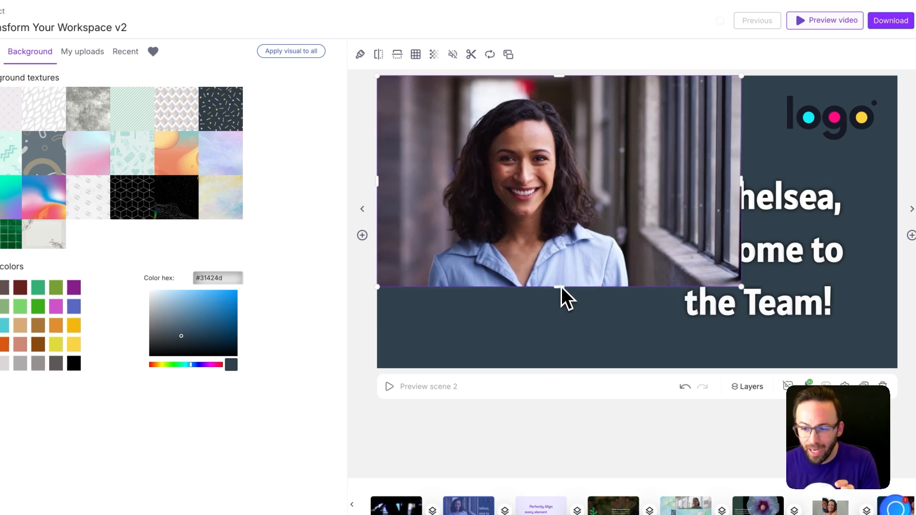
Stretch the photo to full scene height and crop it to the left side.
left_click(558, 222)
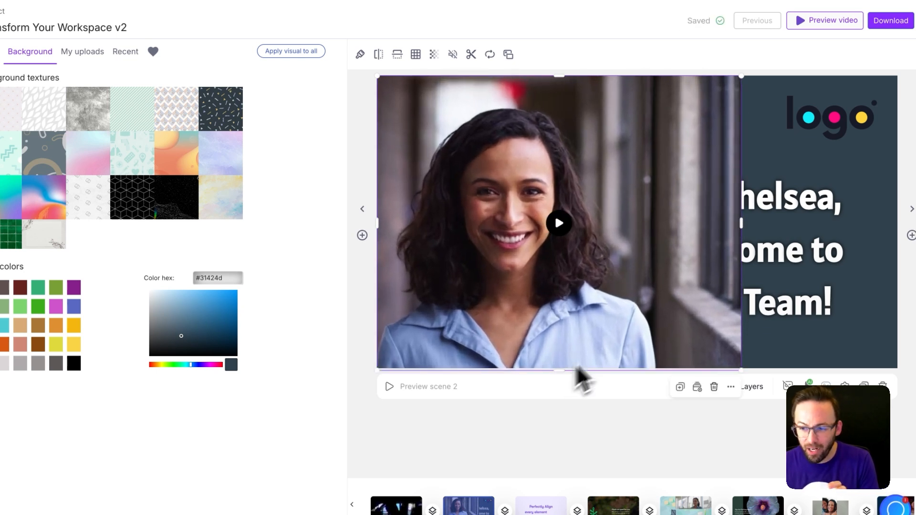
mouse_move(748, 239)
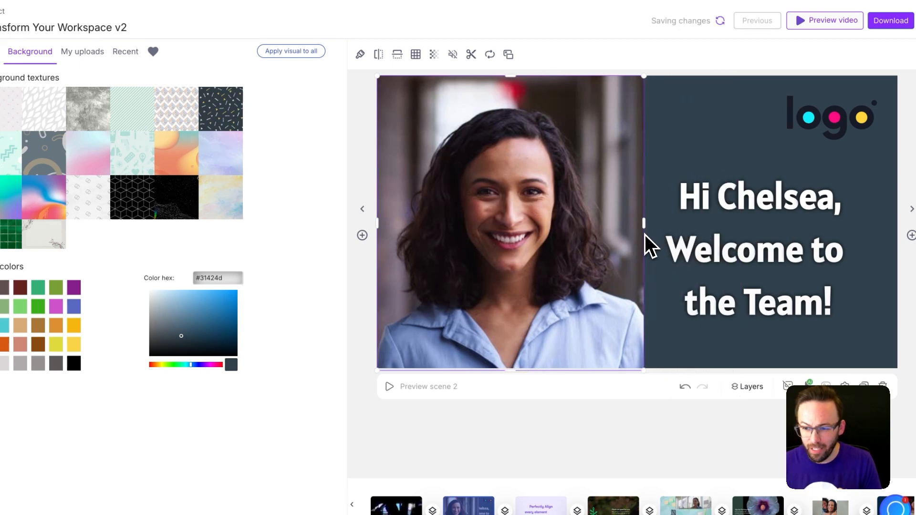
left_click(509, 223)
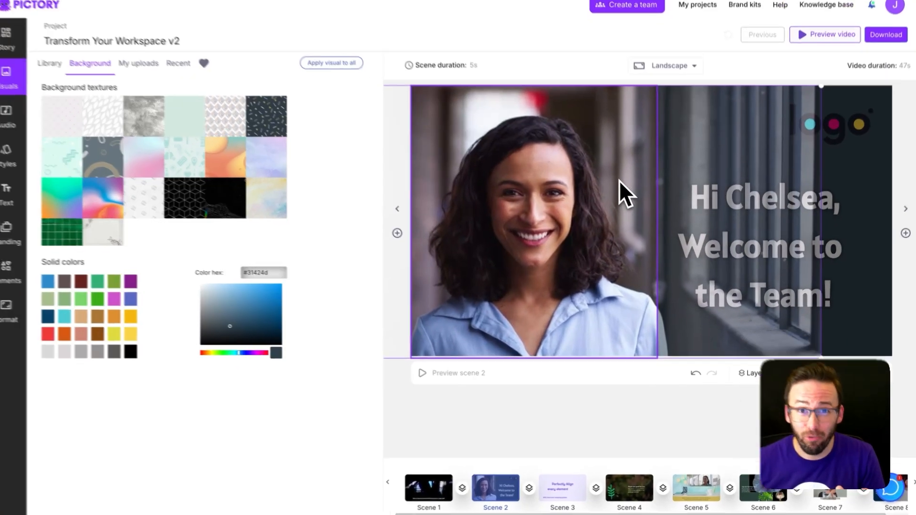
Place scene 3's subtitle centered under the headline using the snapping guides.
left_click(564, 487)
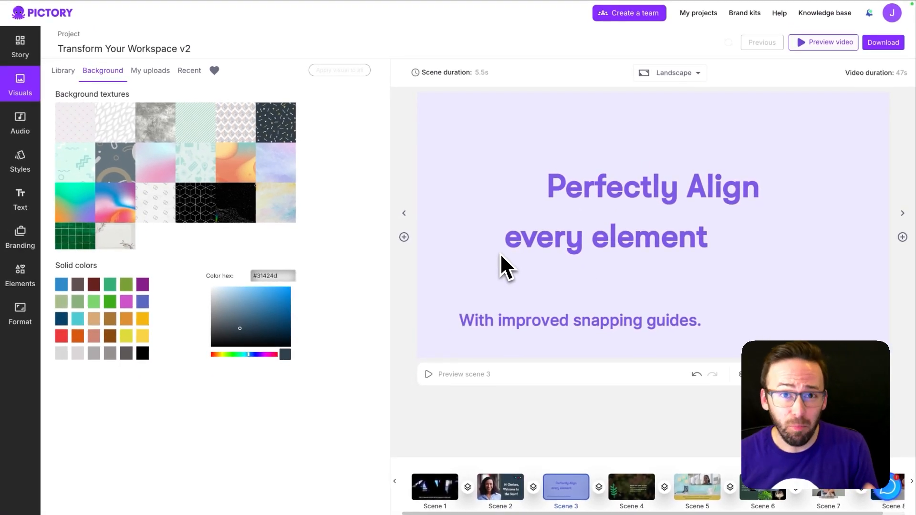
mouse_move(525, 270)
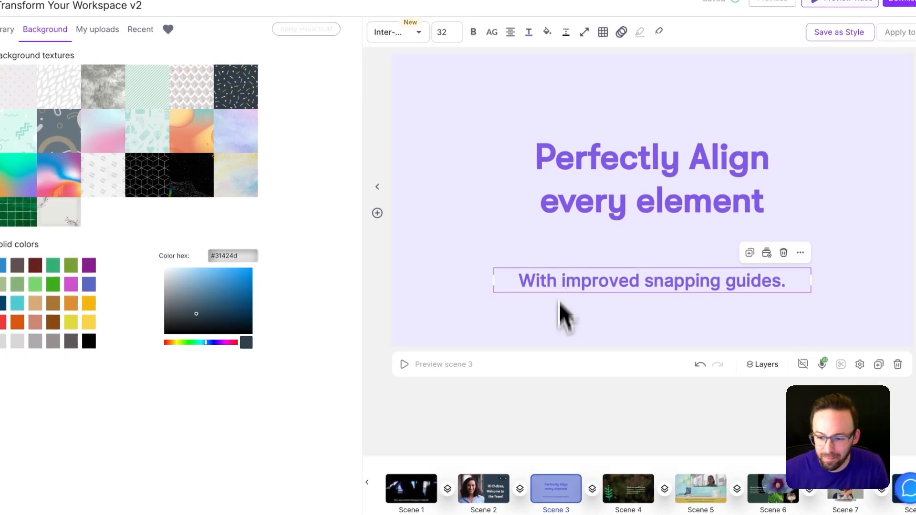
left_click(628, 490)
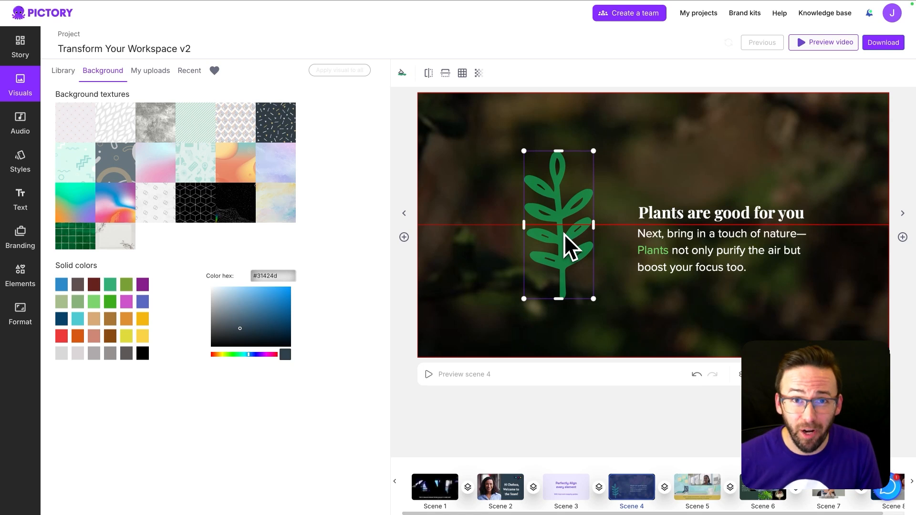
Switch to scene 5's office collage from the timeline.
left_click(696, 487)
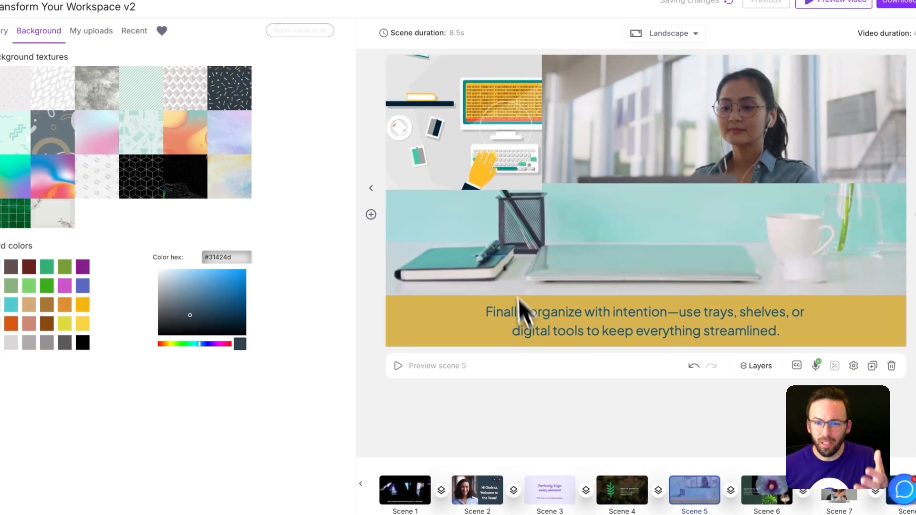
left_click(755, 365)
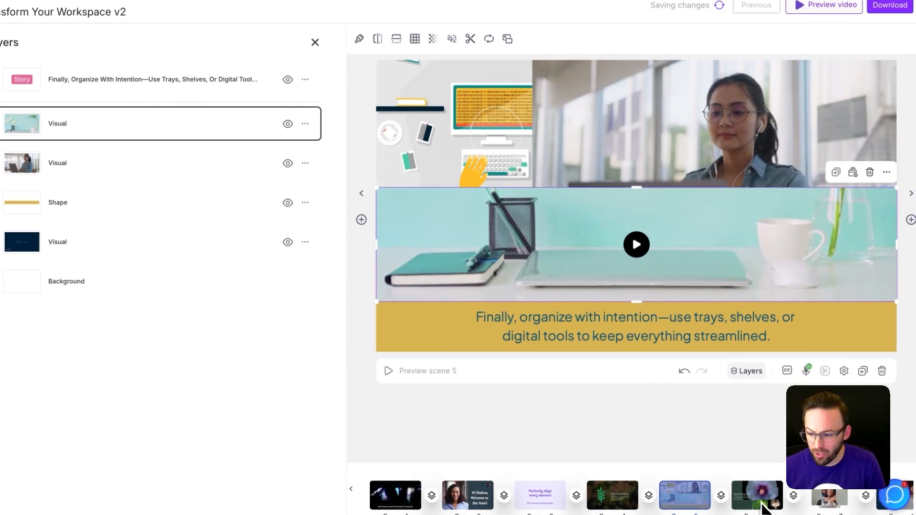
Snap the flower photo's edge to the red guides in scene 6's collage.
left_click(757, 496)
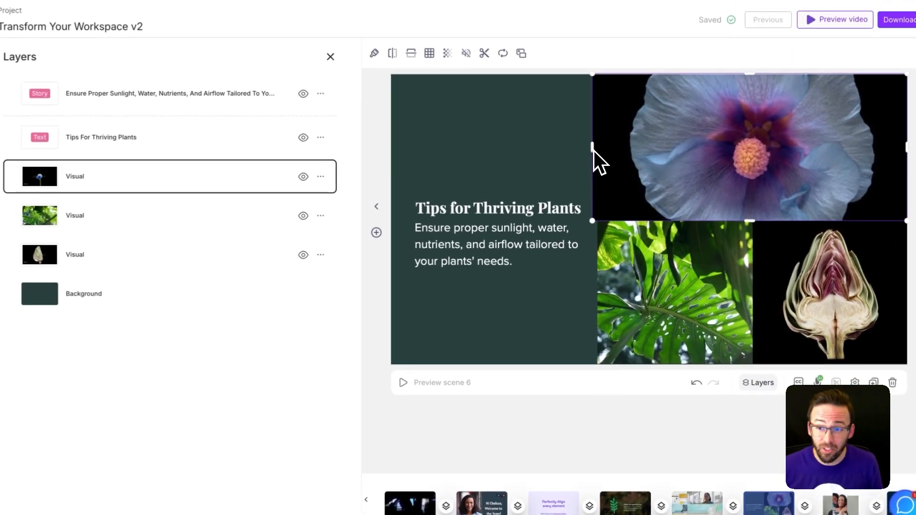
left_click(655, 157)
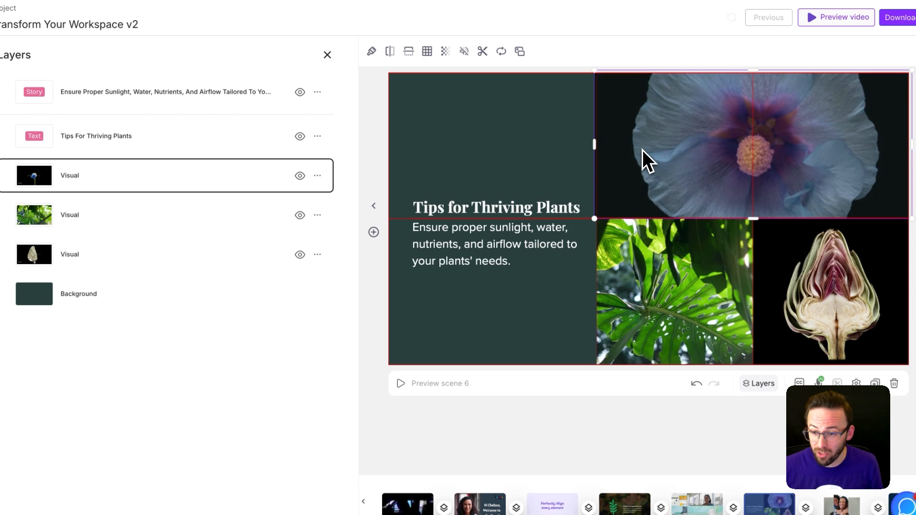